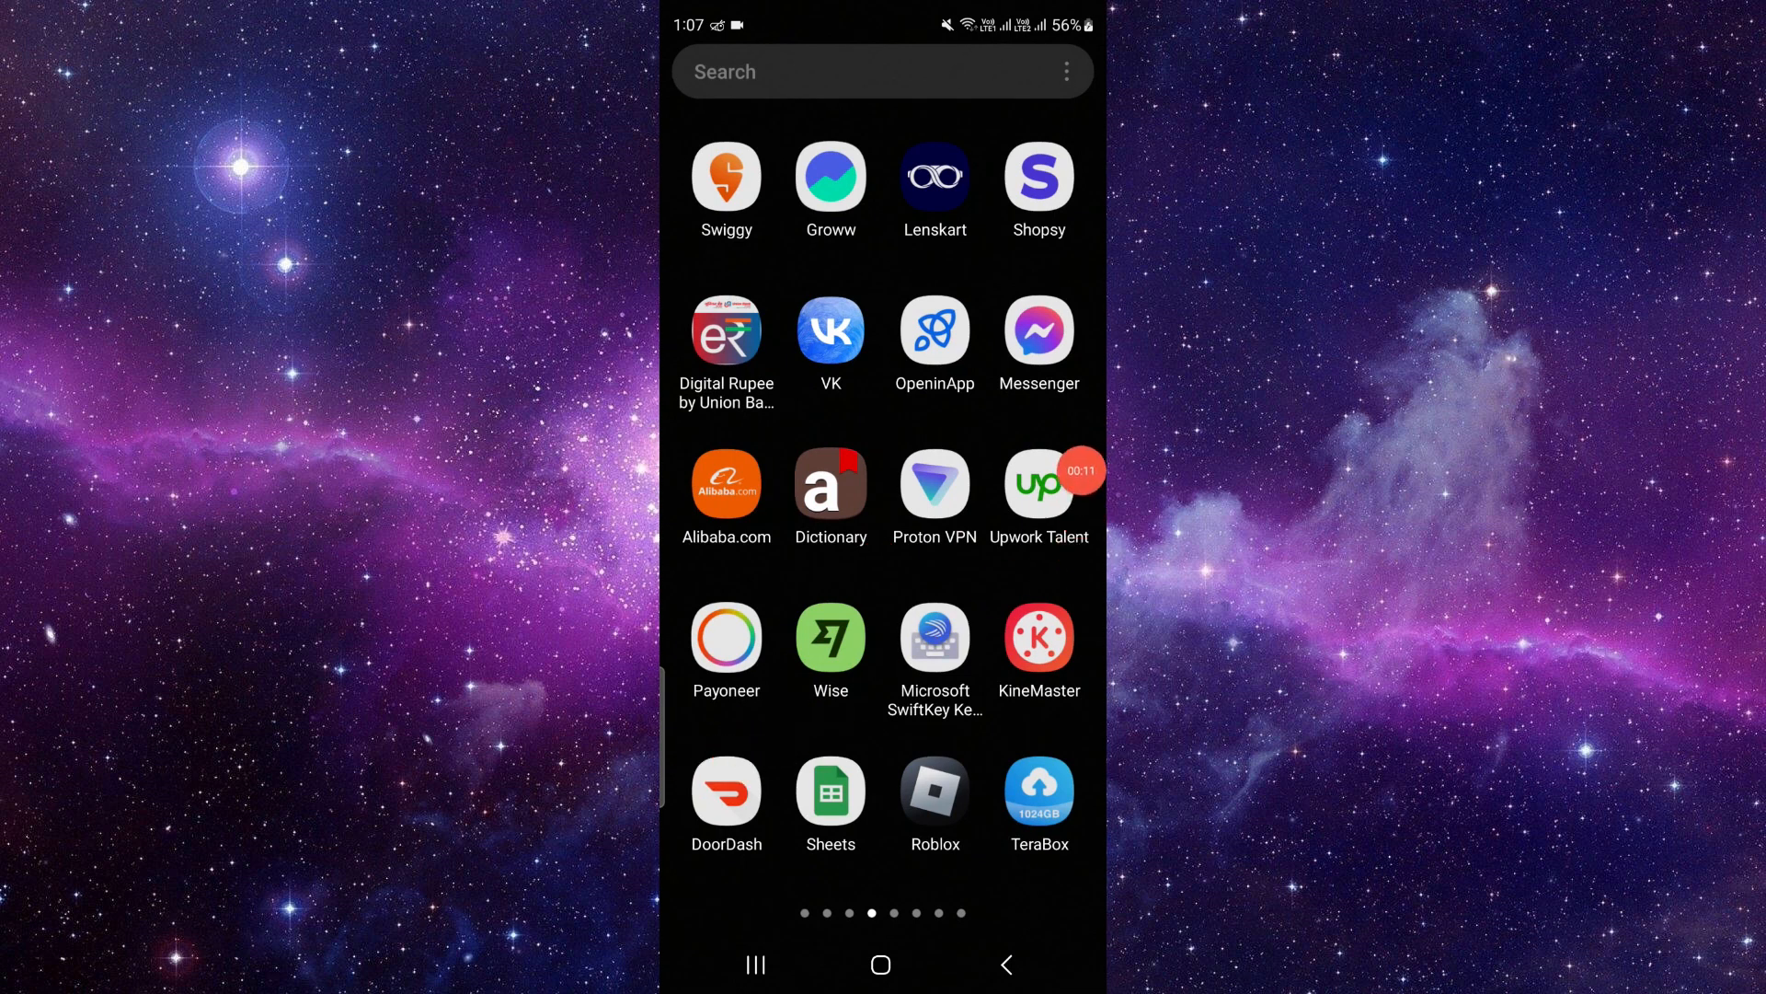
# Launch the DoorDash app from the Android home screen
pyautogui.click(725, 782)
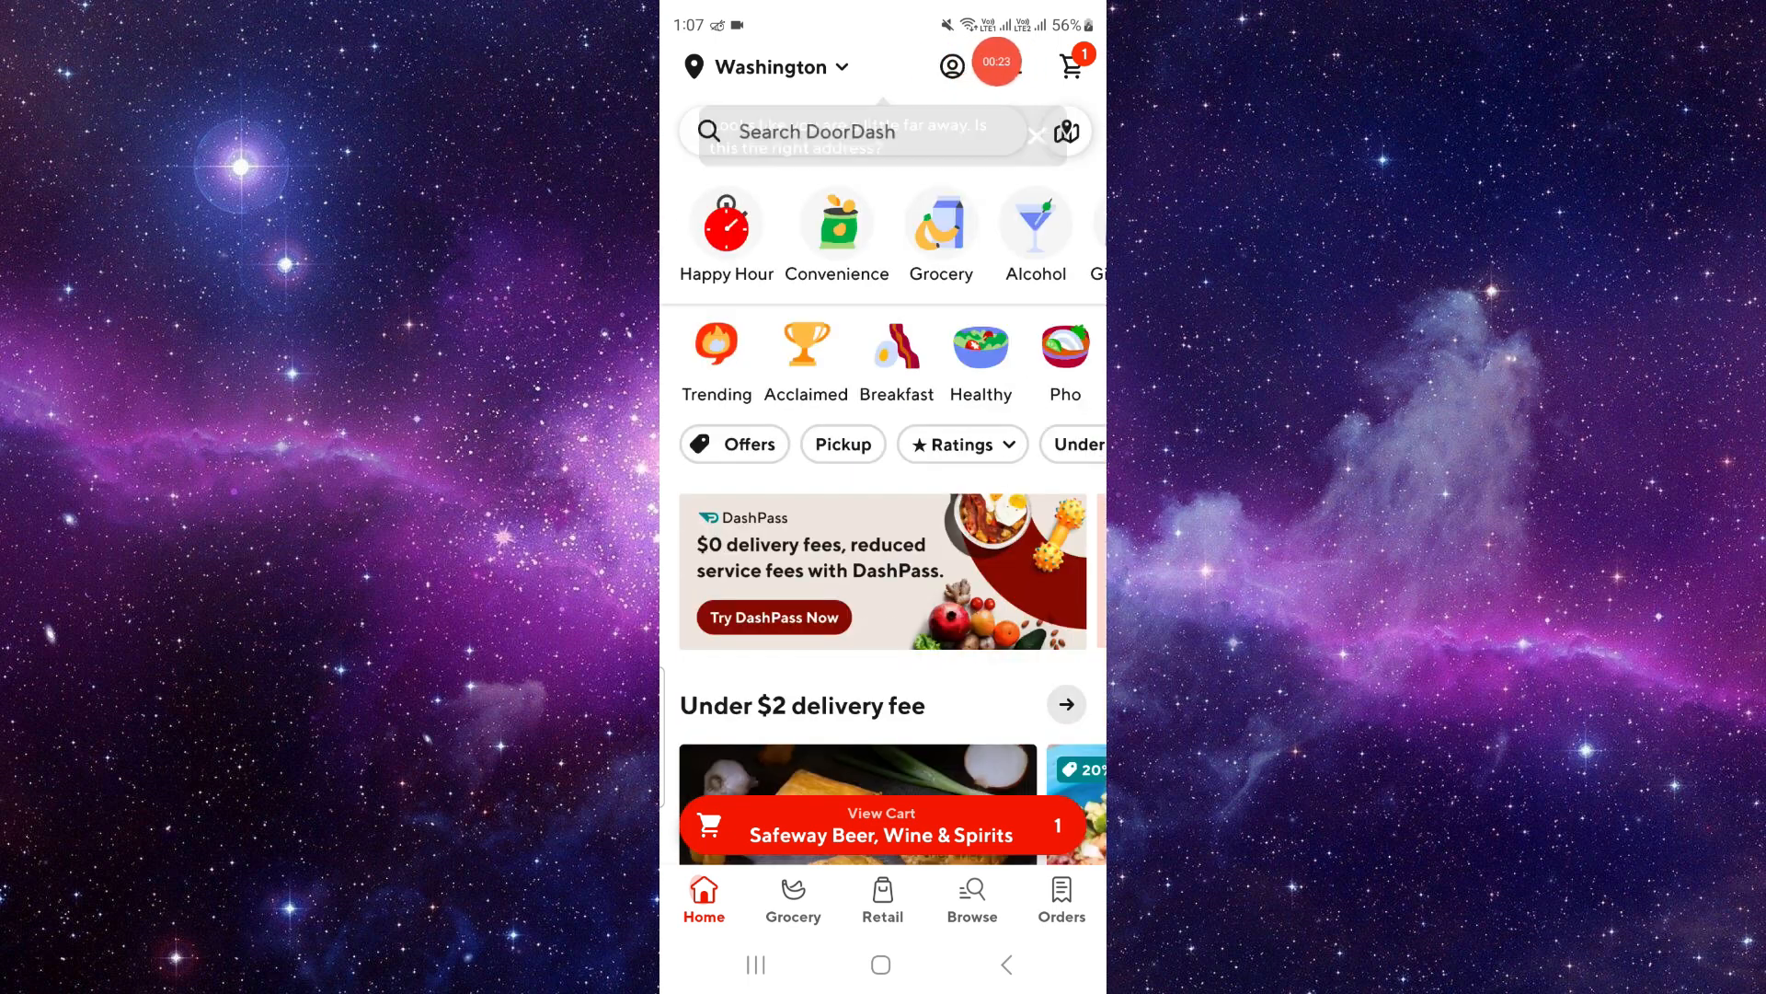
# Go to the Account page via the profile icon and scroll down its settings list
pyautogui.click(949, 64)
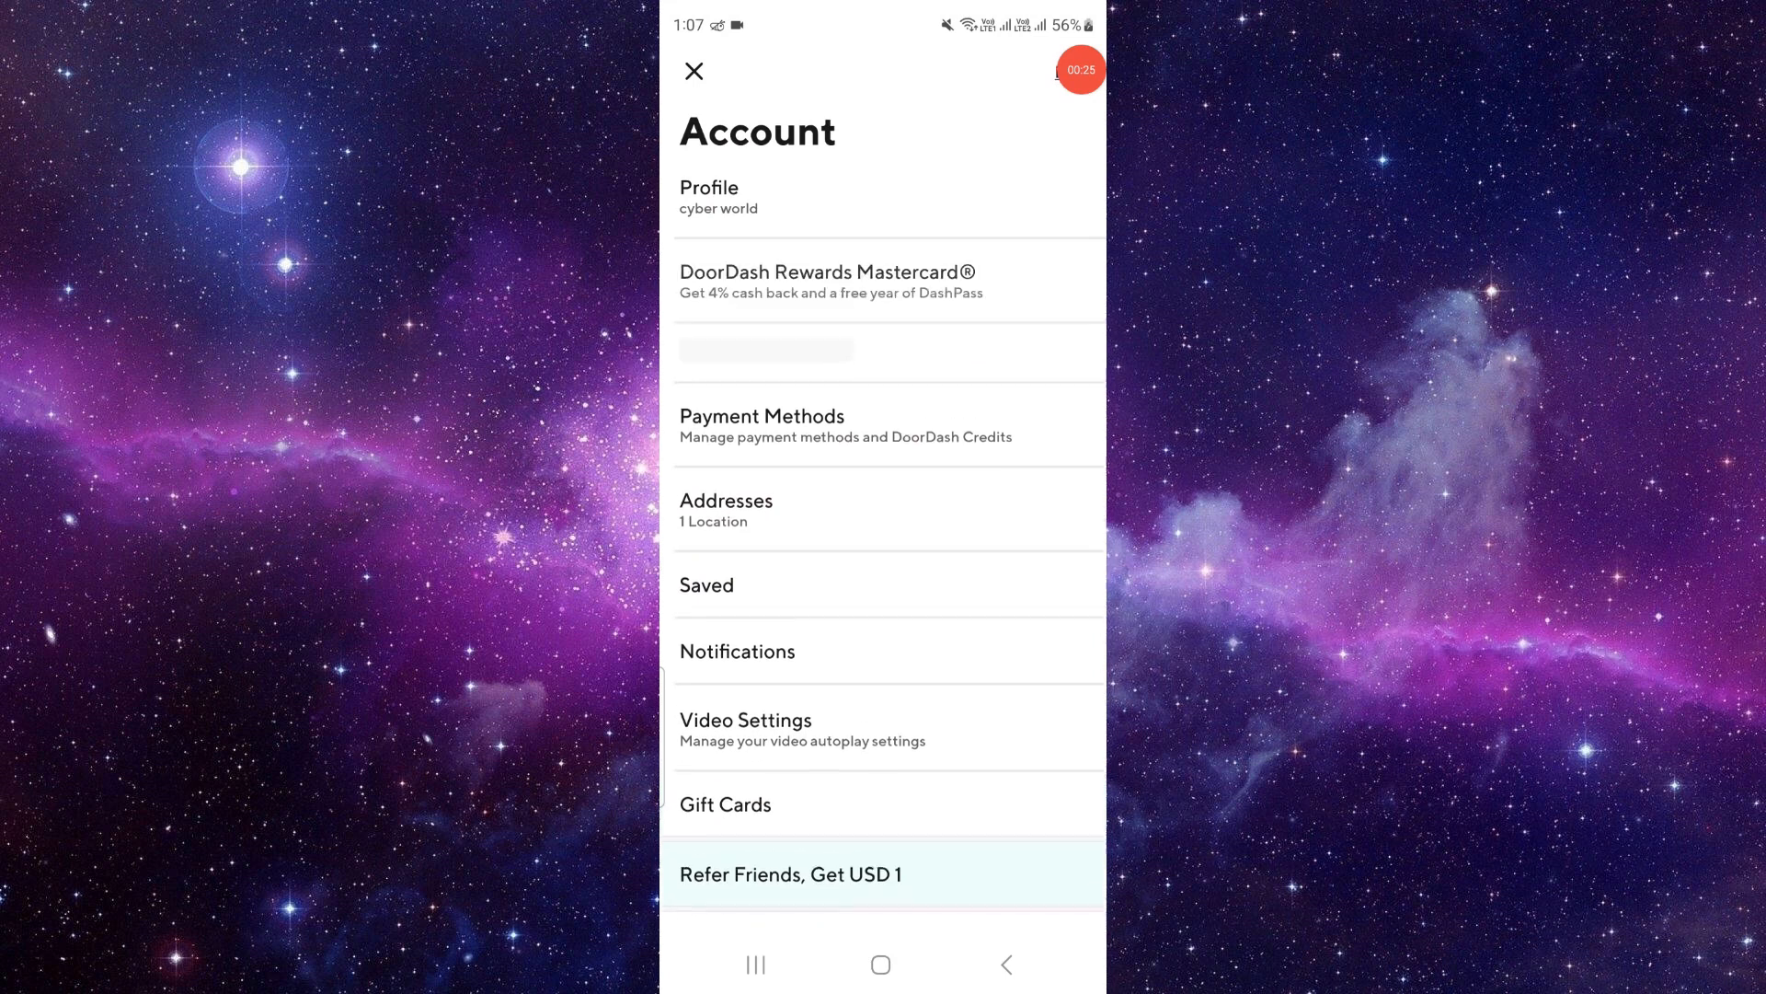
pyautogui.scroll(-3)
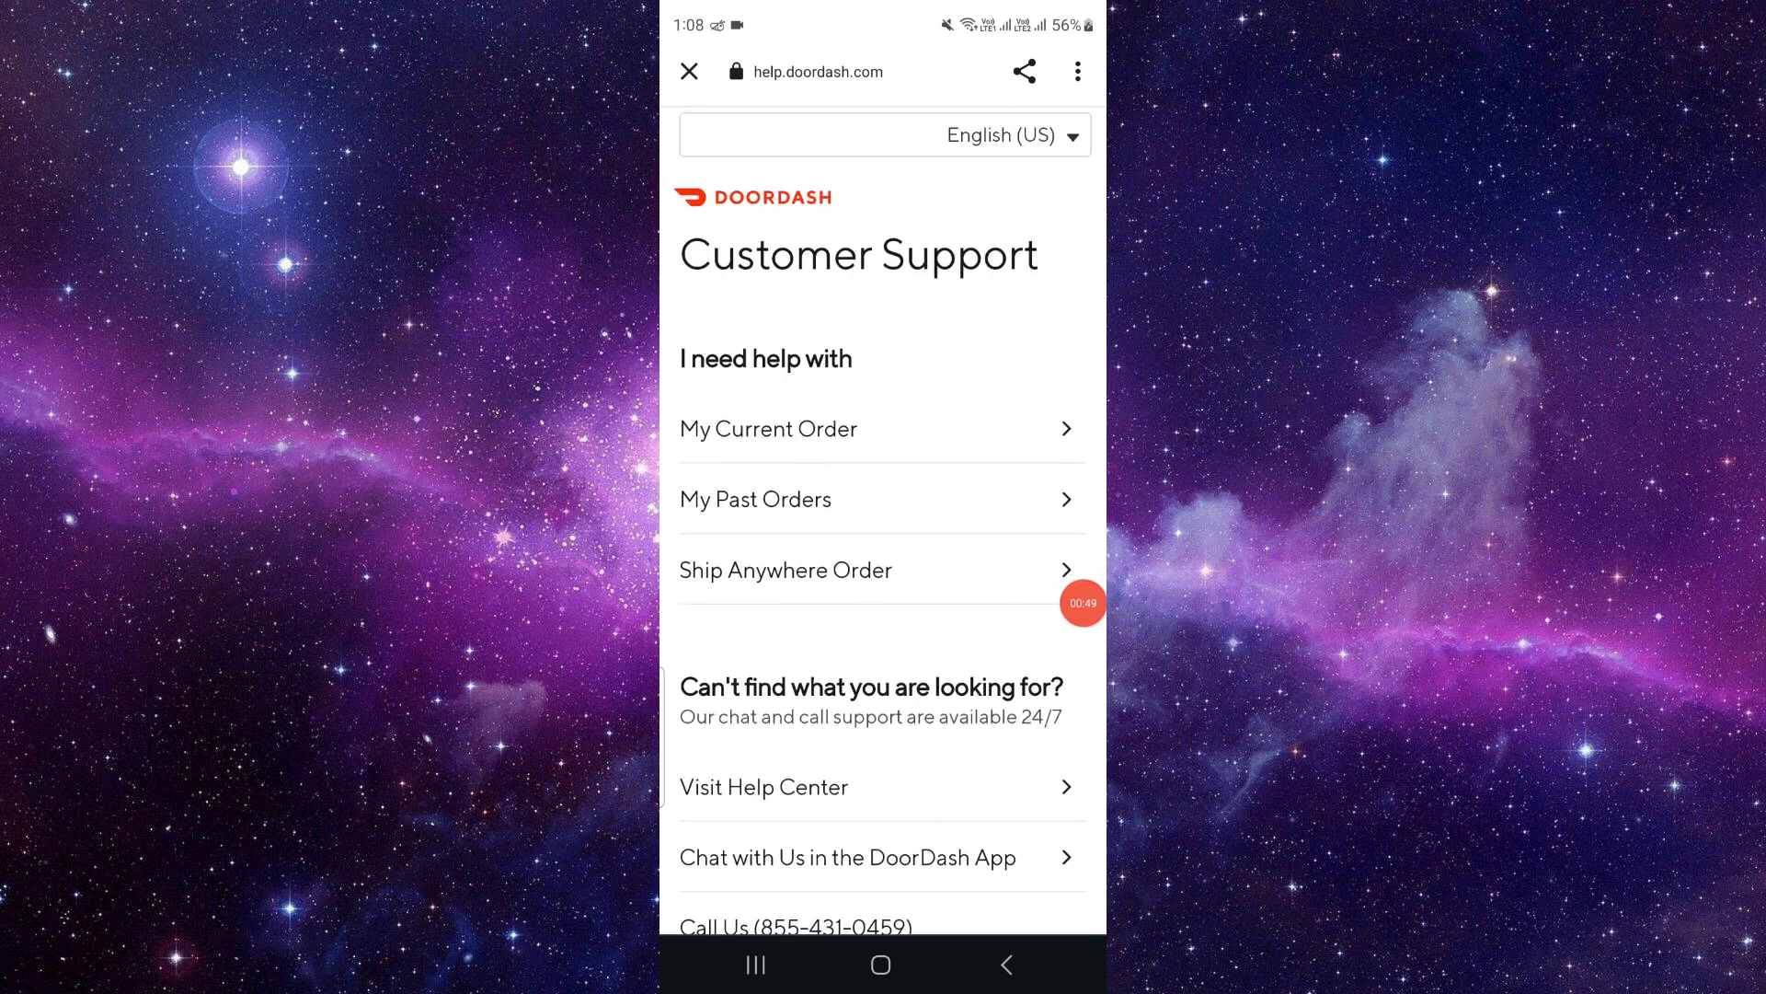
pyautogui.scroll(-3)
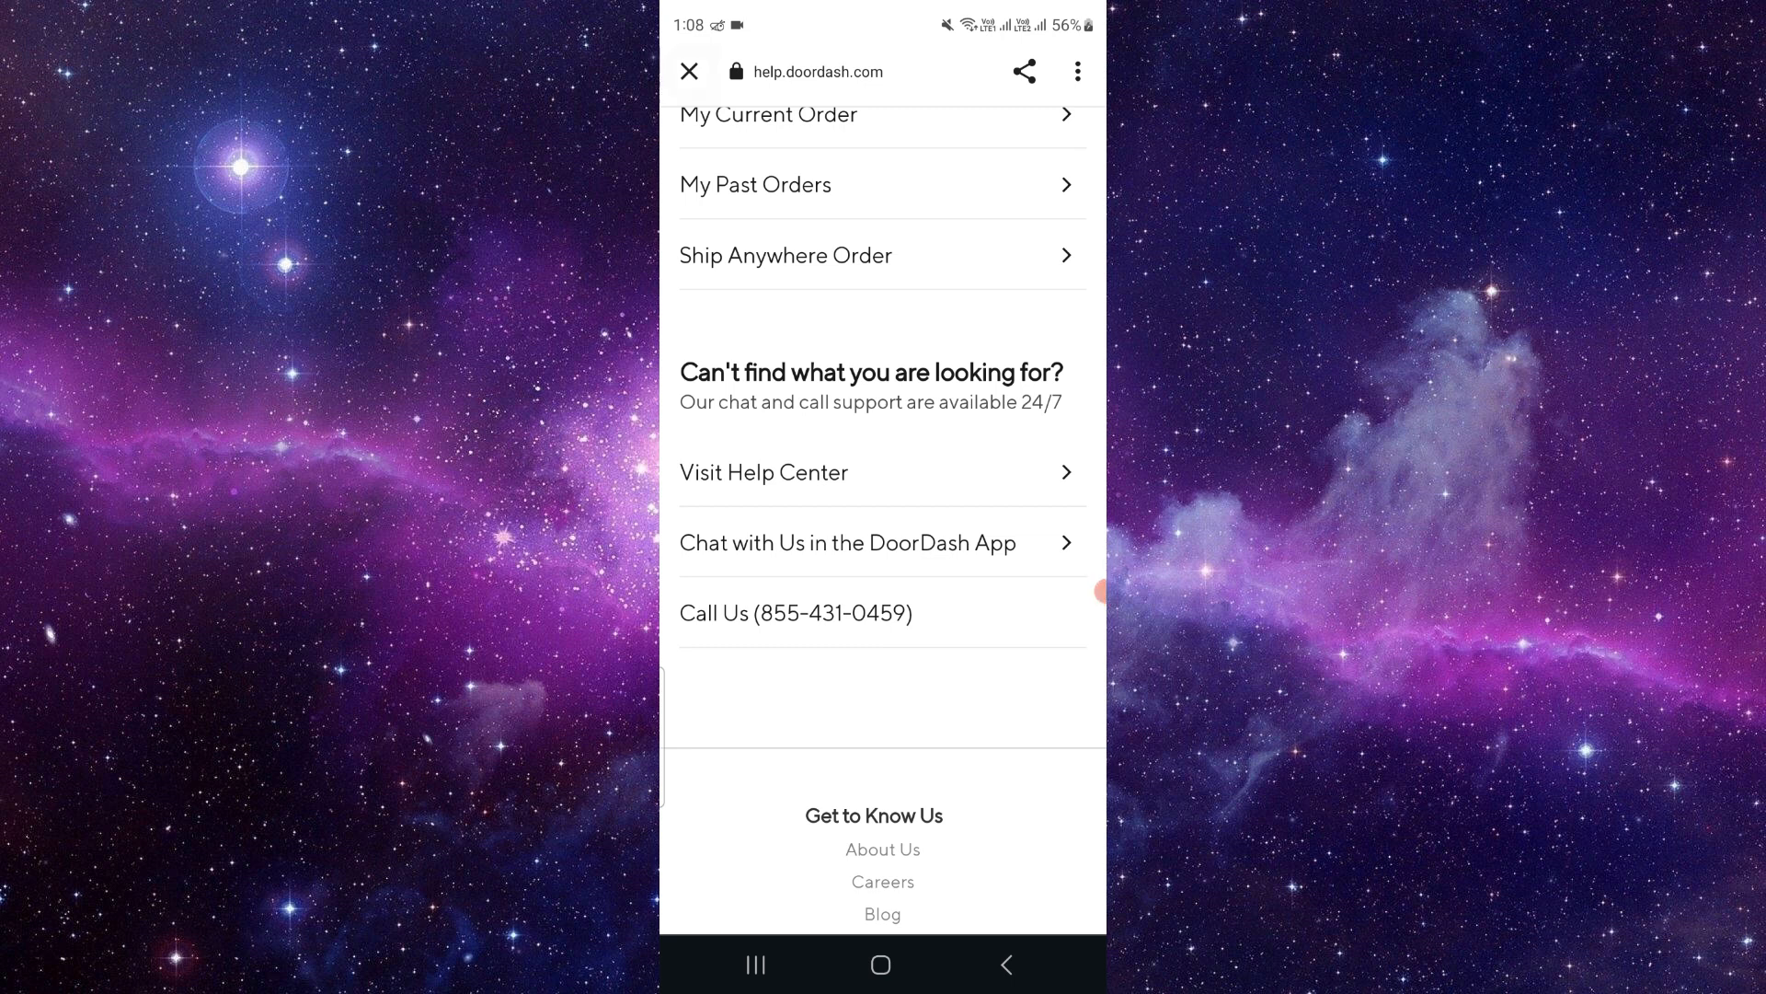
pyautogui.click(688, 71)
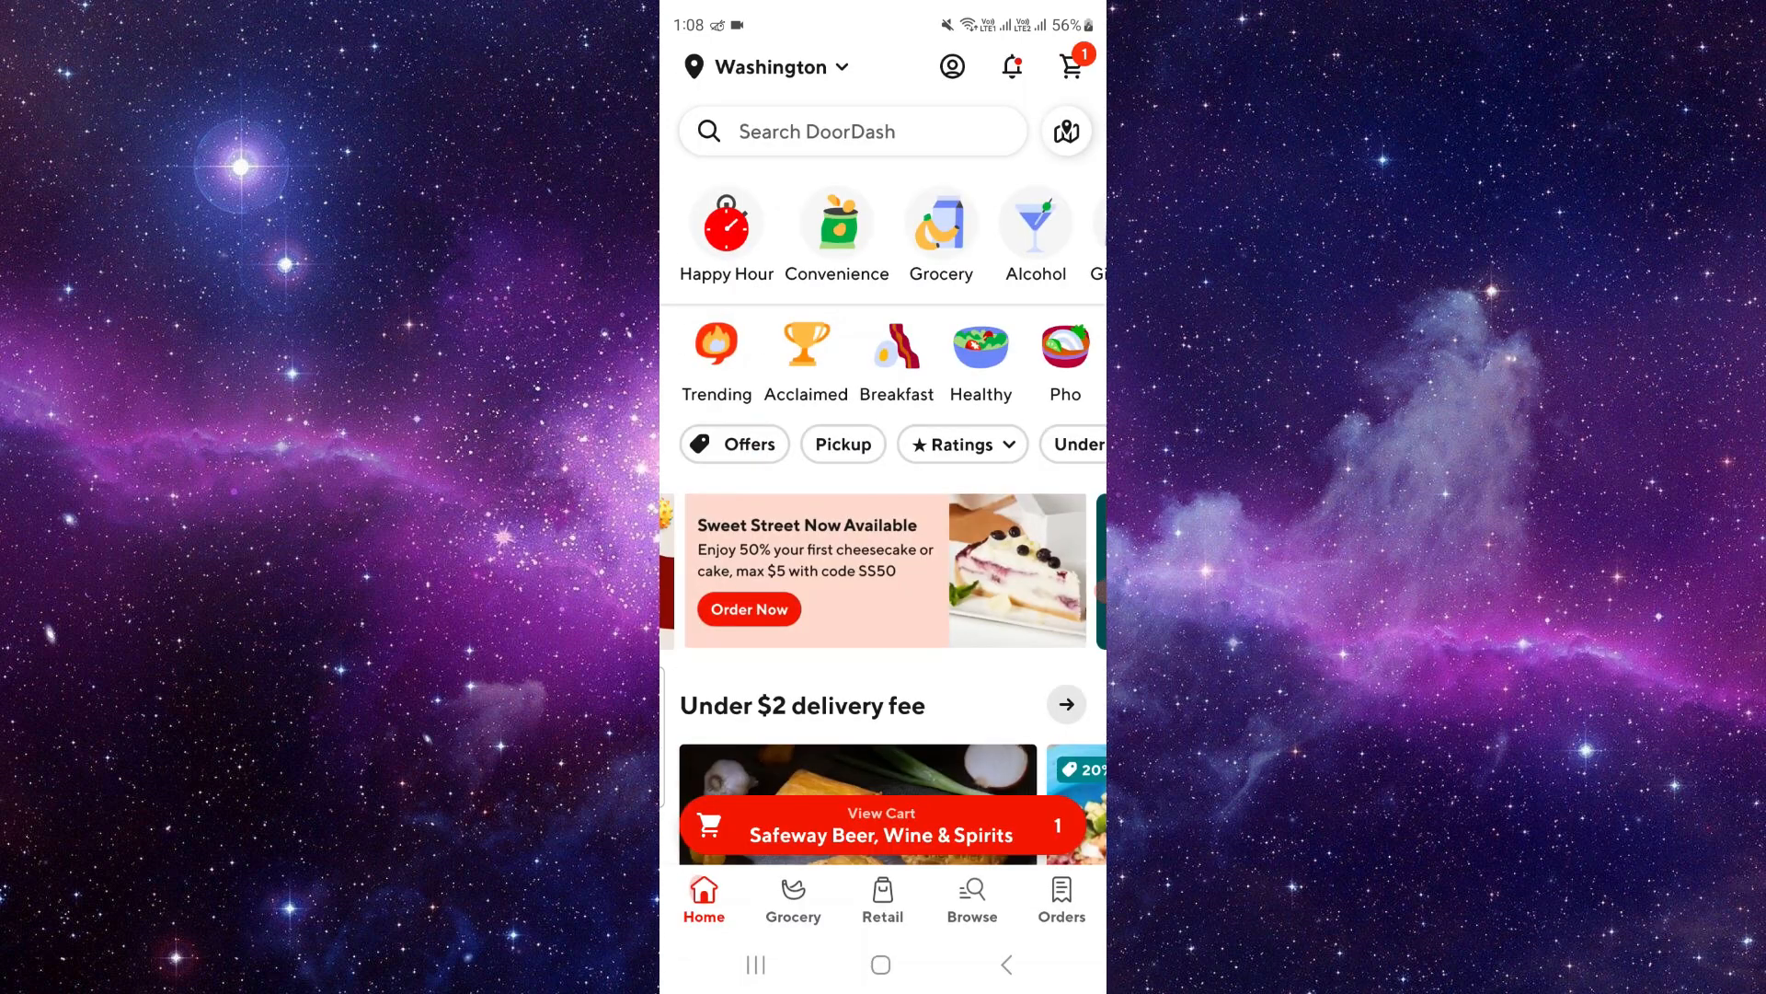